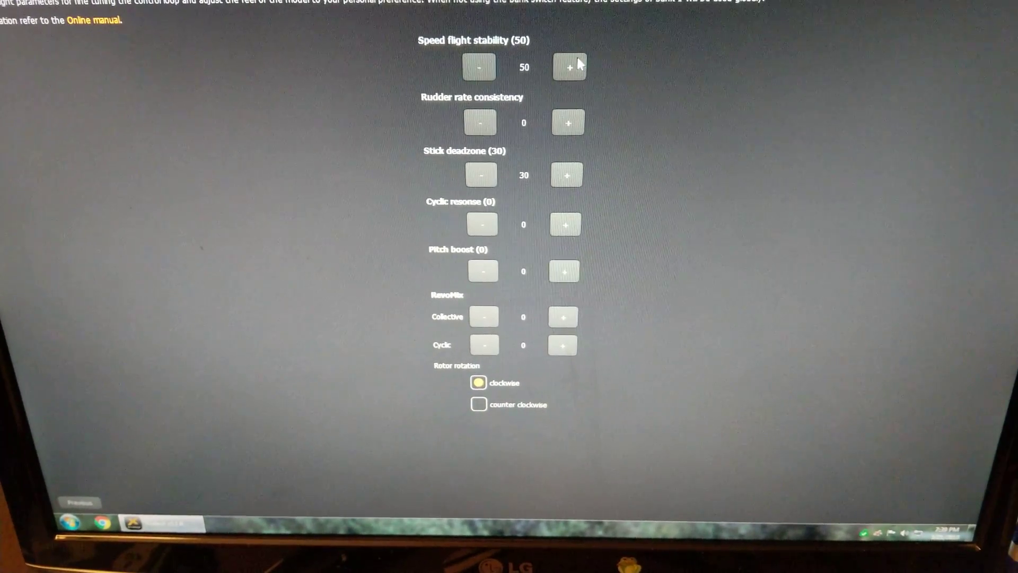
Raise speed flight stability to 55, pitch boost to 5, and RevoMix cyclic to 4.
click(569, 67)
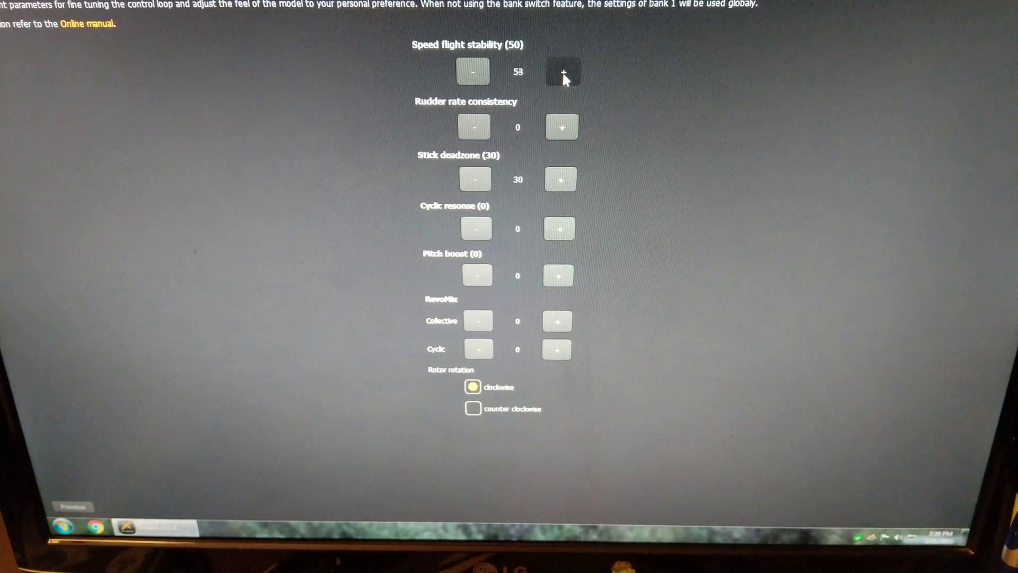
click(562, 71)
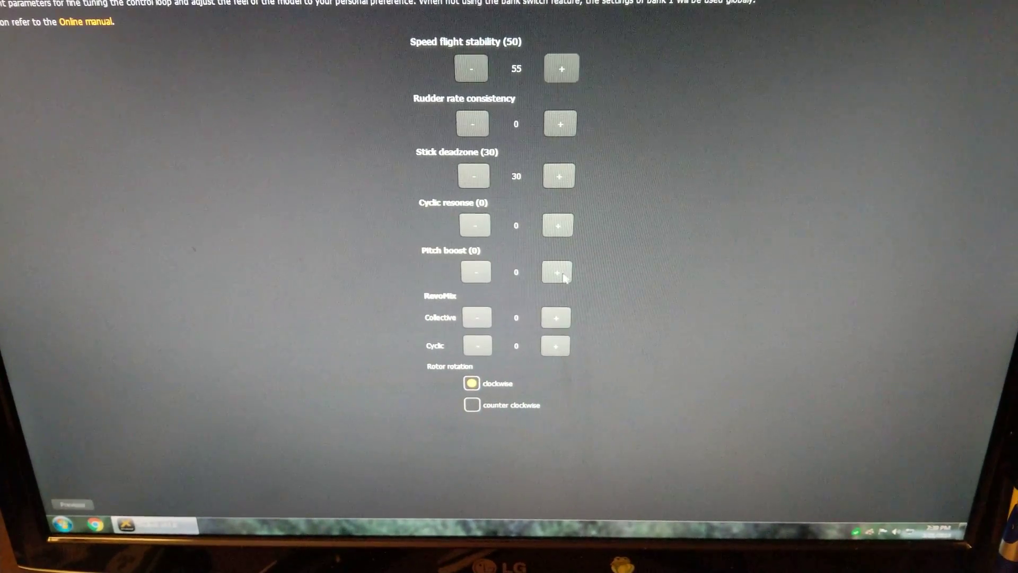
click(557, 272)
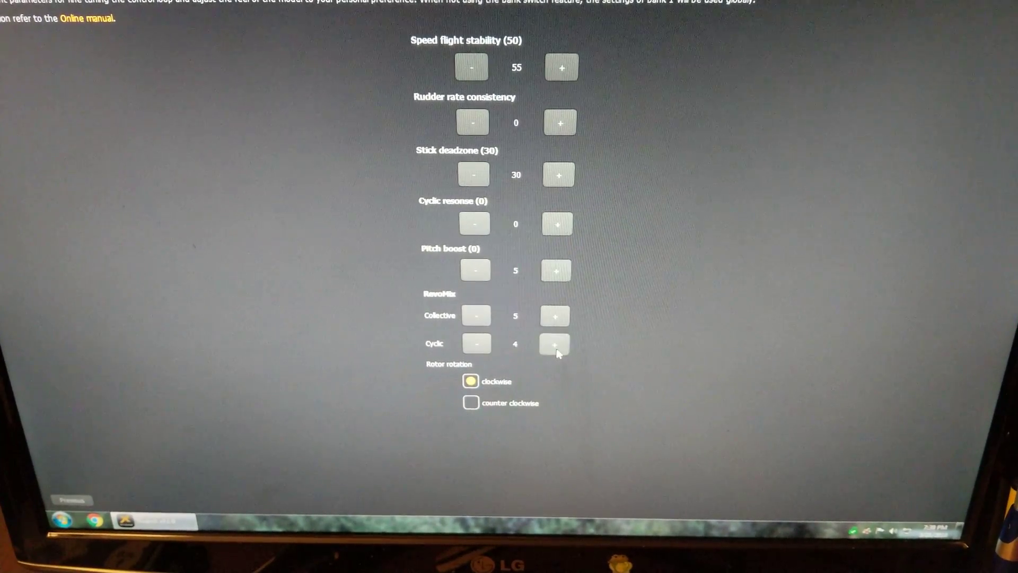
click(553, 344)
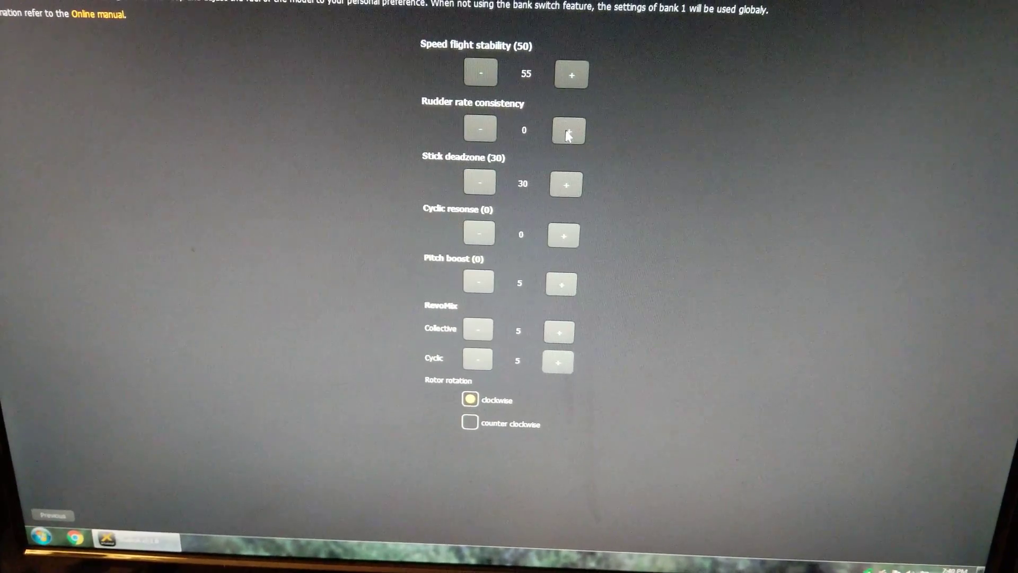
Raise rudder rate consistency from 0 to 1.
click(567, 130)
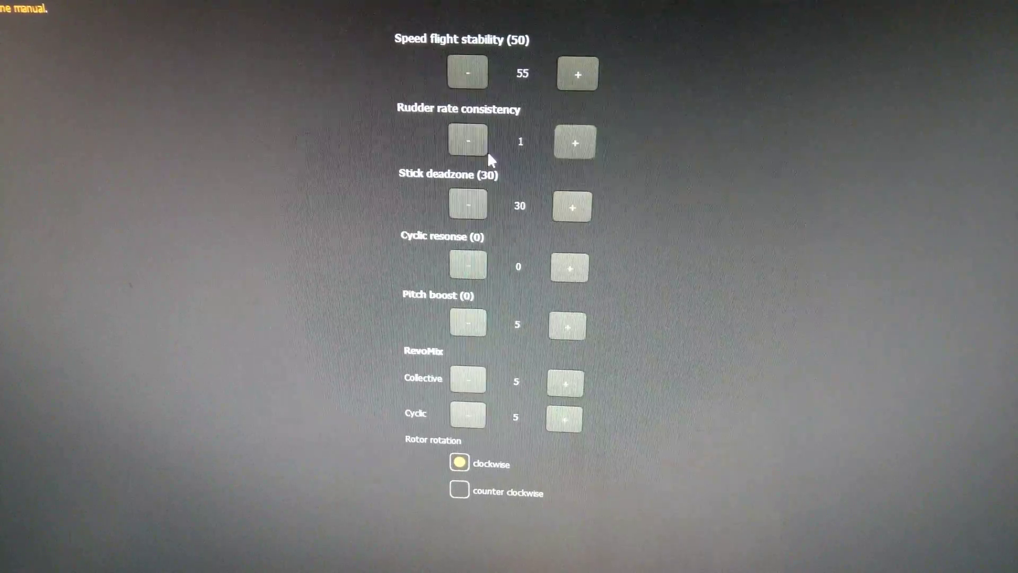
Lower rudder rate consistency back to 0 and return to the ALIGN T-Rex 450L Dominator preset page.
click(466, 142)
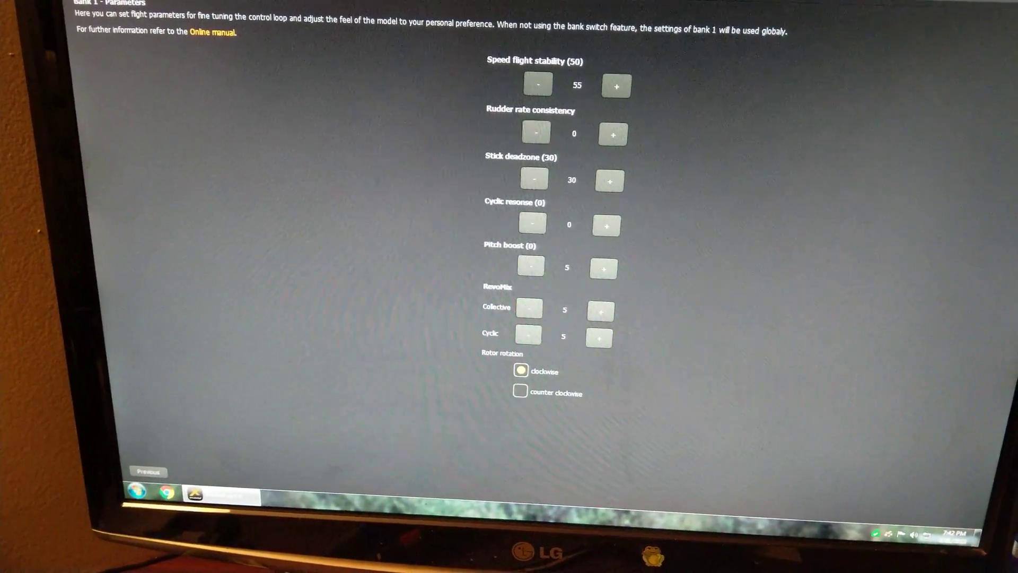
click(147, 472)
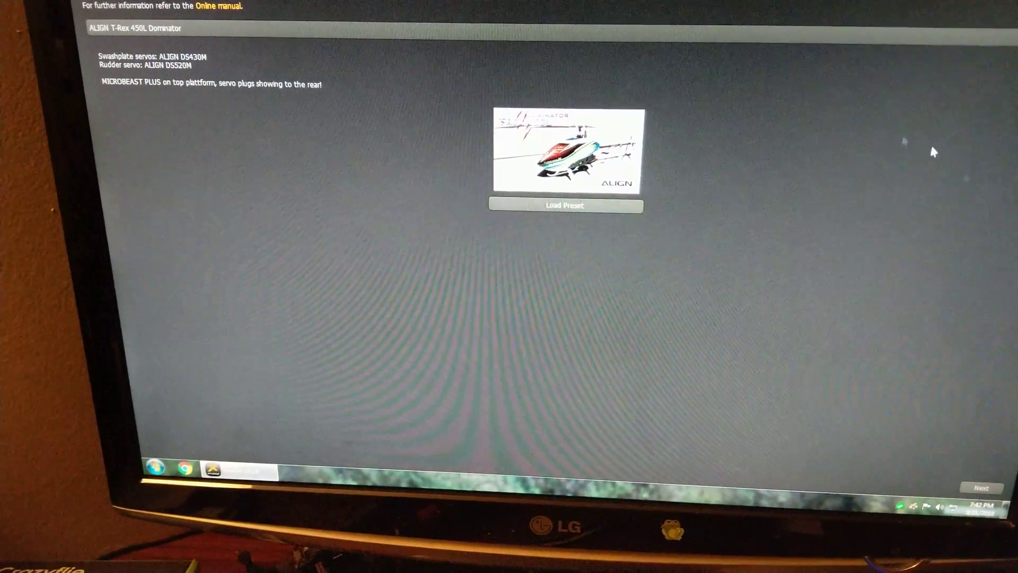